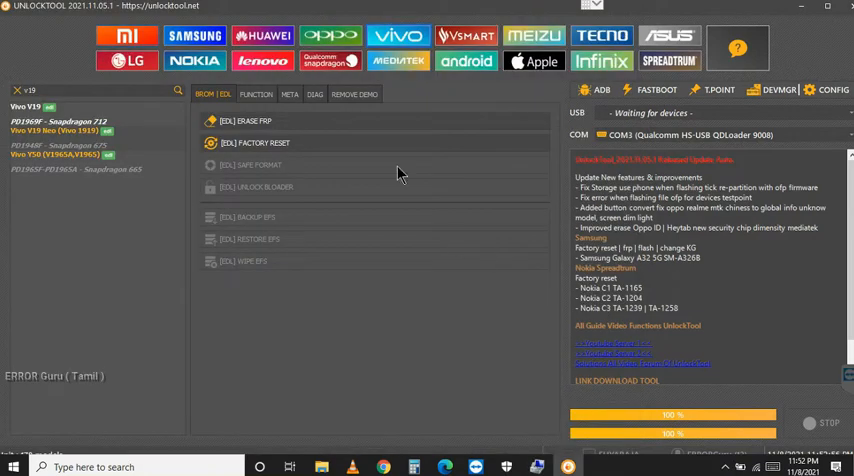
- Launch the [EDL] Factory Reset from the Qualcomm tab so it waits for the device
left_click(256, 142)
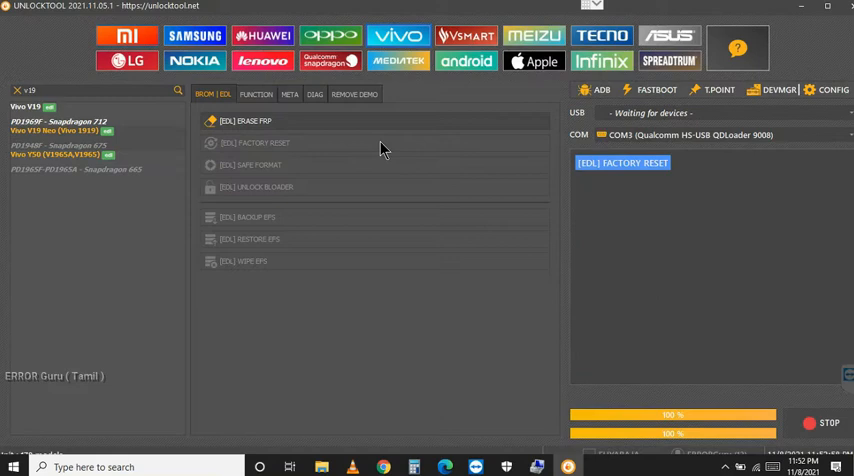